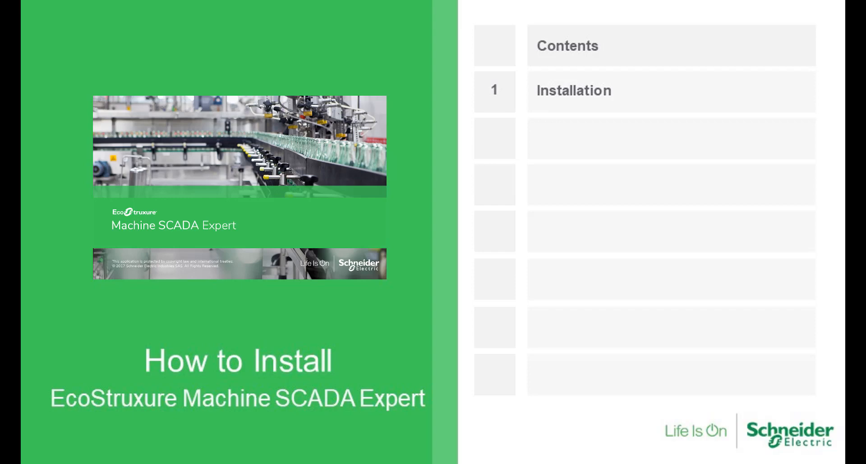
From Control Panel's Programs category, bring up the Windows Features list
key(Win)
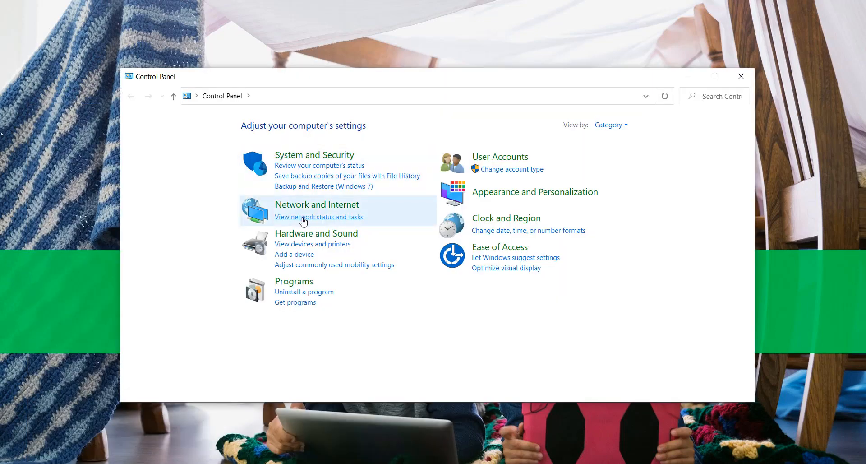
click(294, 281)
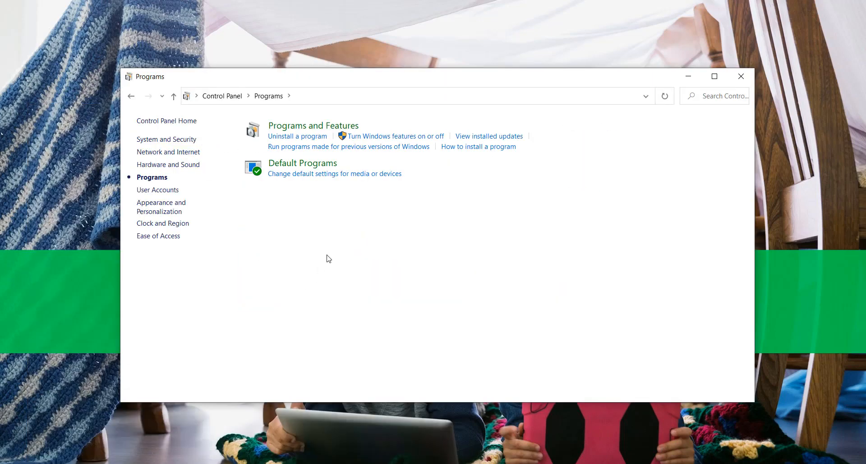
click(394, 135)
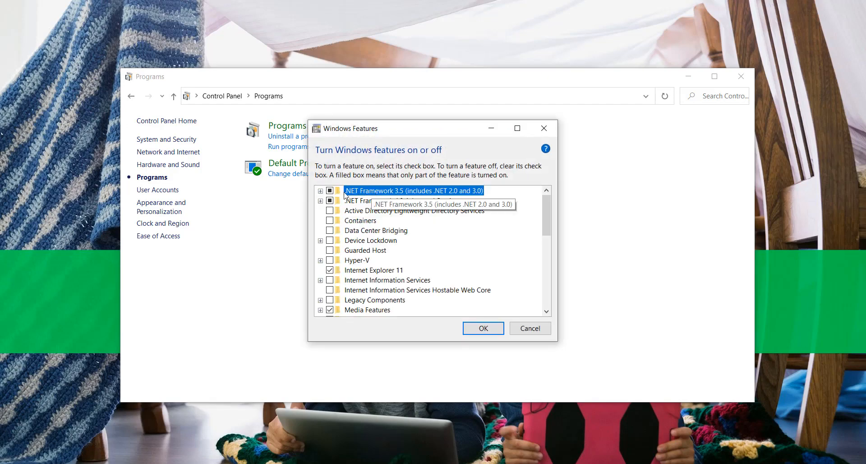
mouse_move(365, 207)
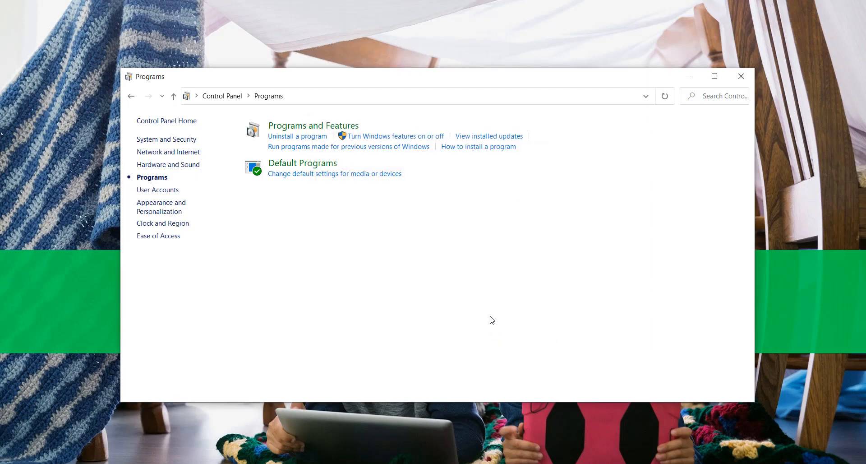
mouse_move(490, 318)
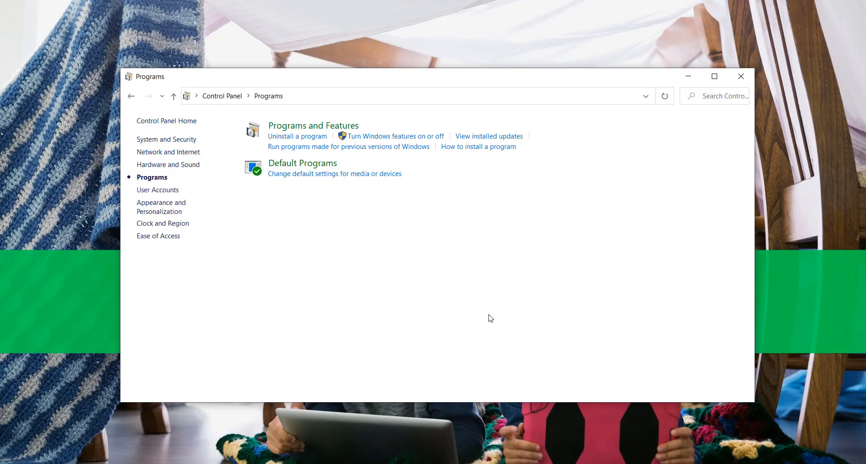
mouse_move(431, 211)
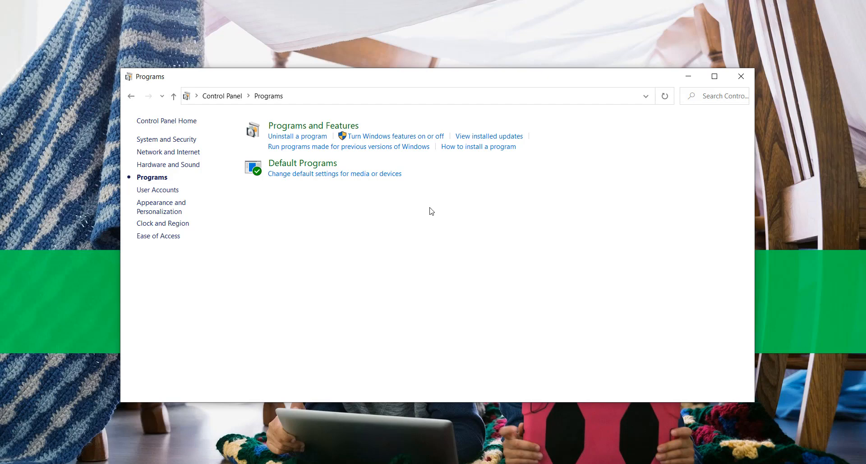
mouse_move(373, 149)
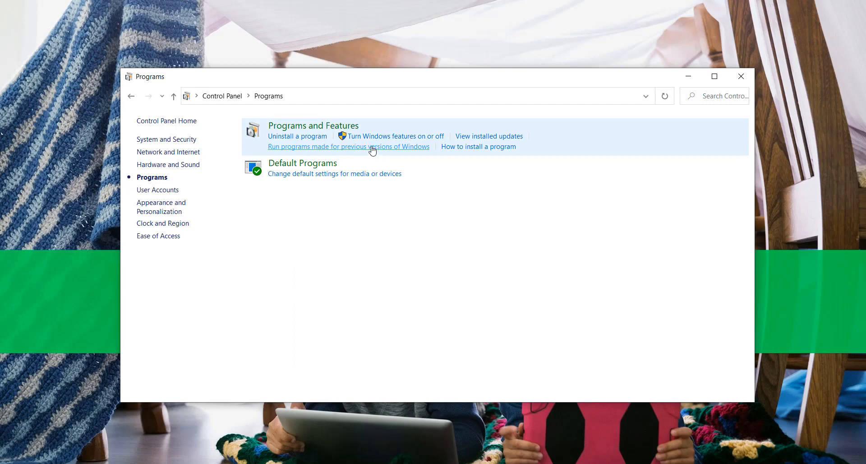
mouse_move(395, 136)
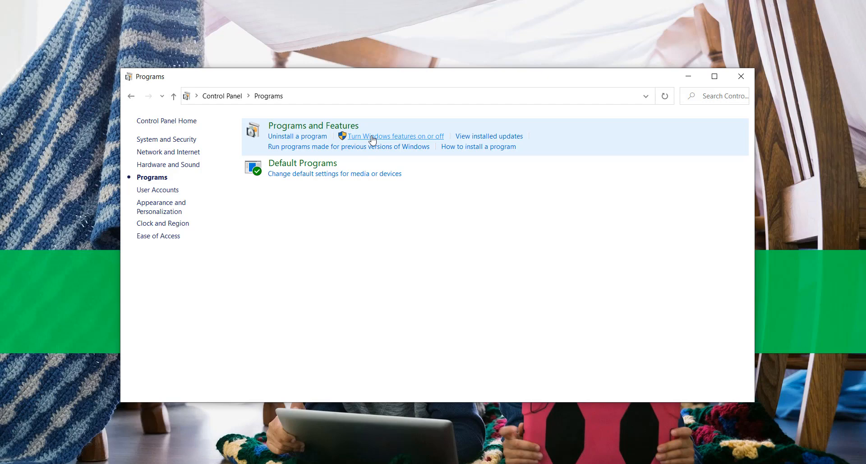
Enable Internet Information Services with ASP.NET 4.8 in Windows Features and apply
click(395, 136)
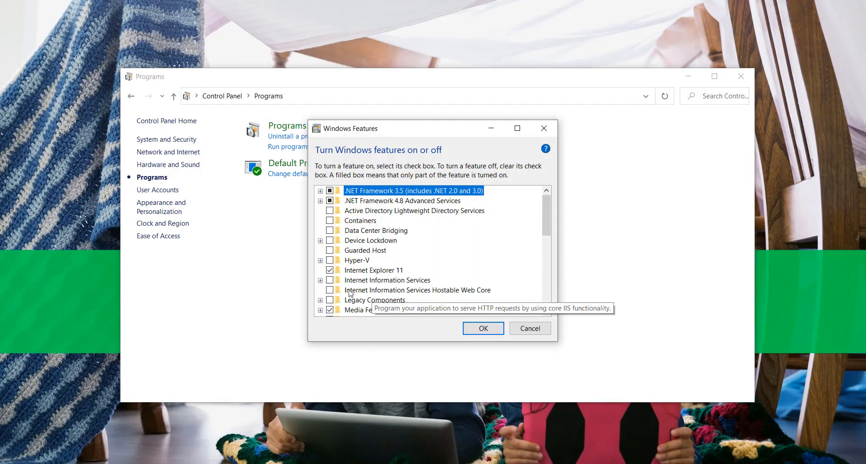
scroll(down, 3)
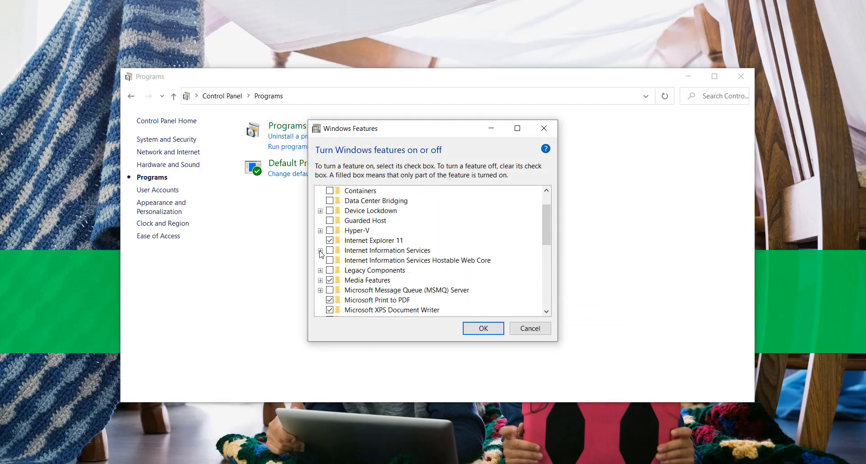
click(321, 250)
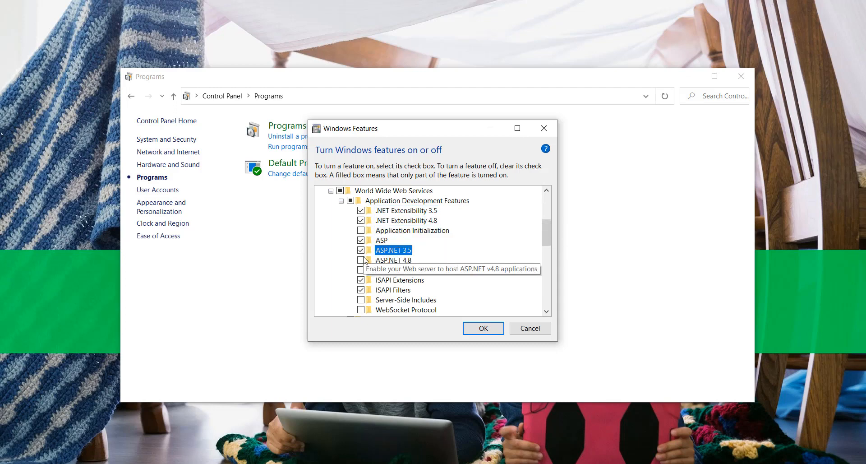
click(393, 259)
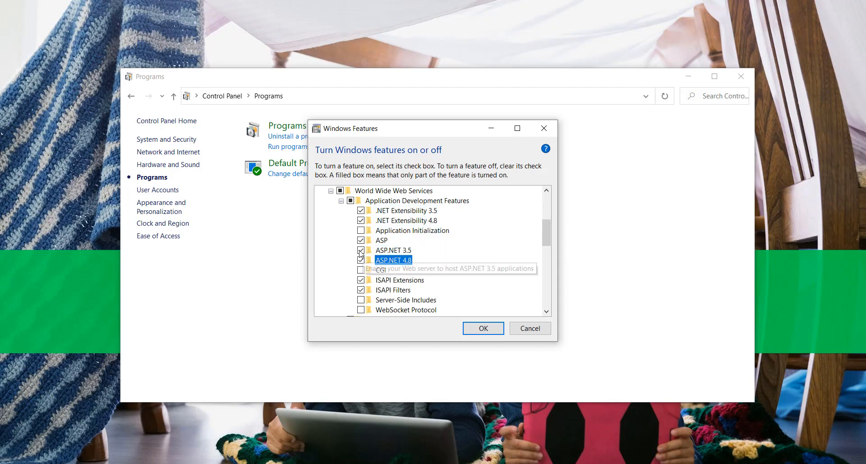
click(342, 200)
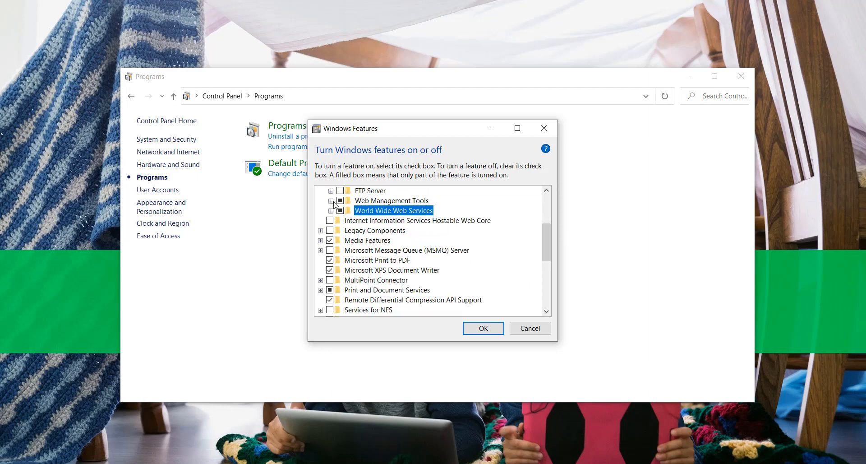
click(330, 200)
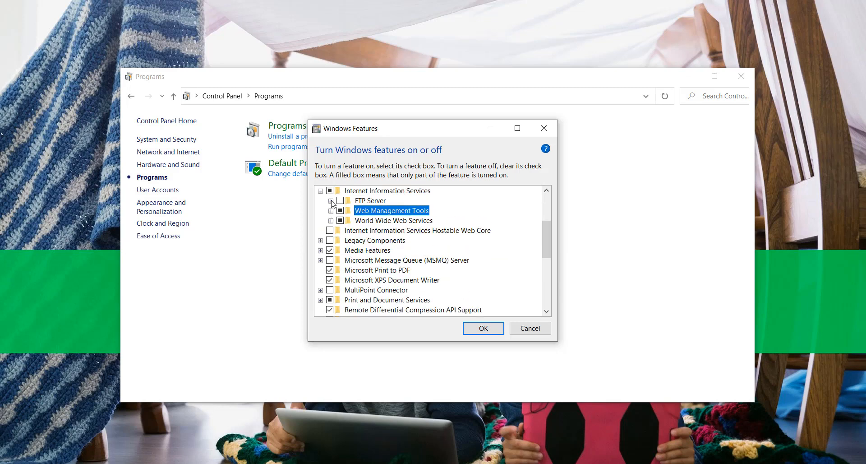
click(482, 328)
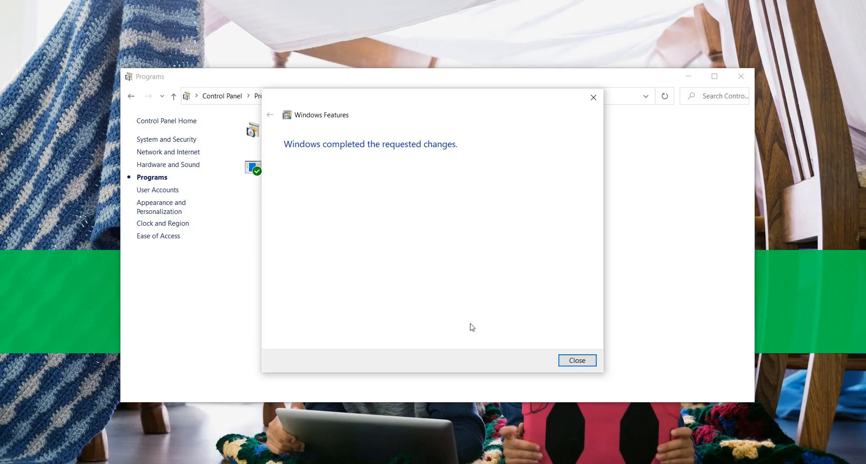
Dismiss the feature-changes message and open the EcoStruxure Machine SCADA Expert 2020 folder on D:
click(576, 360)
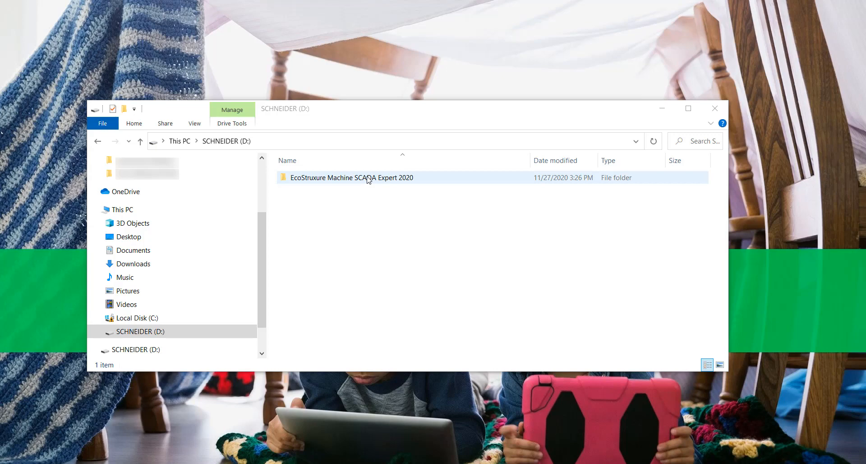
double_click(352, 177)
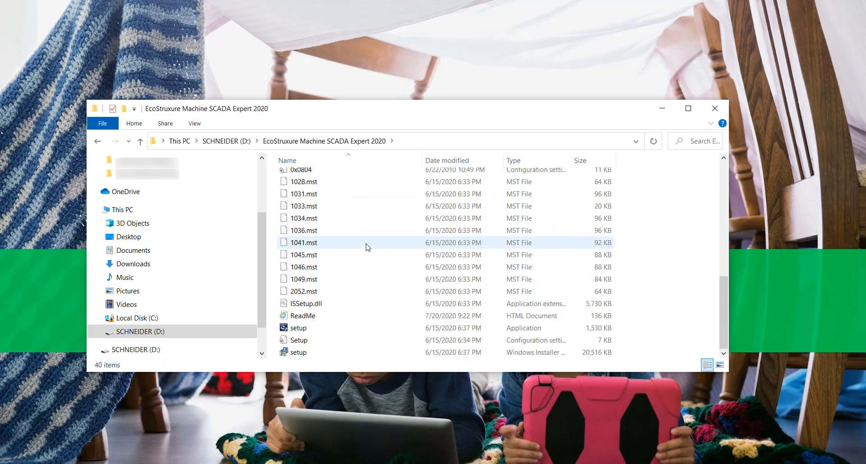
mouse_move(298, 327)
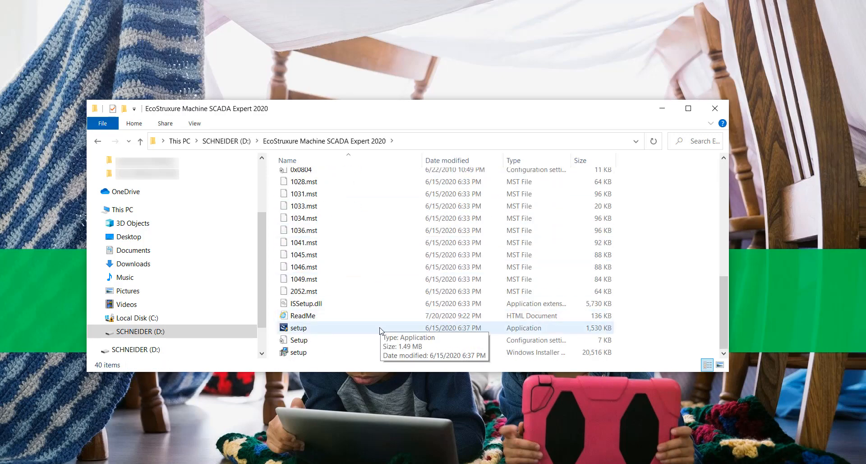
Launch setup in English (United States) and accept the license agreement
double_click(297, 327)
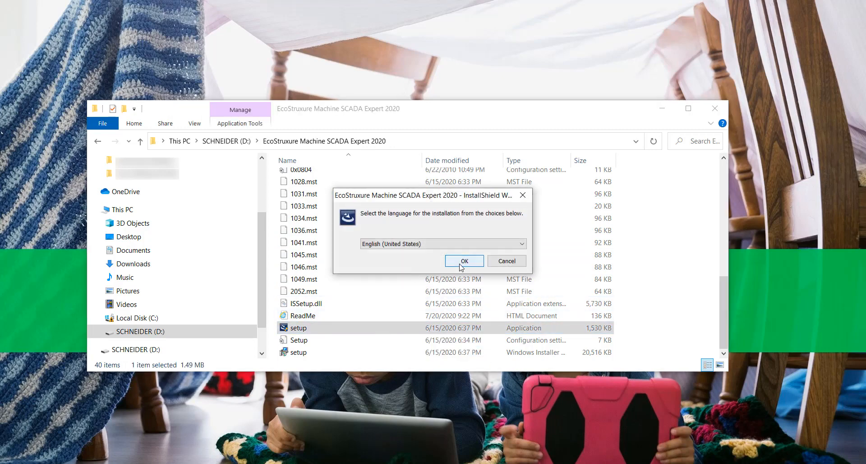
click(464, 261)
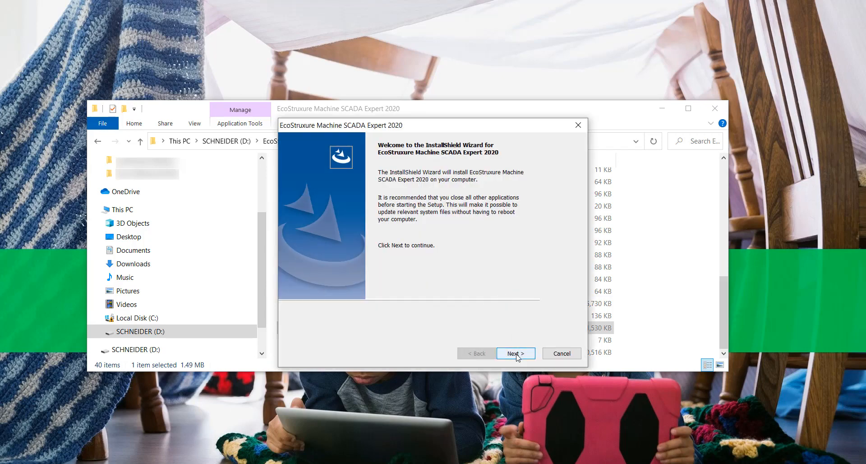
click(515, 353)
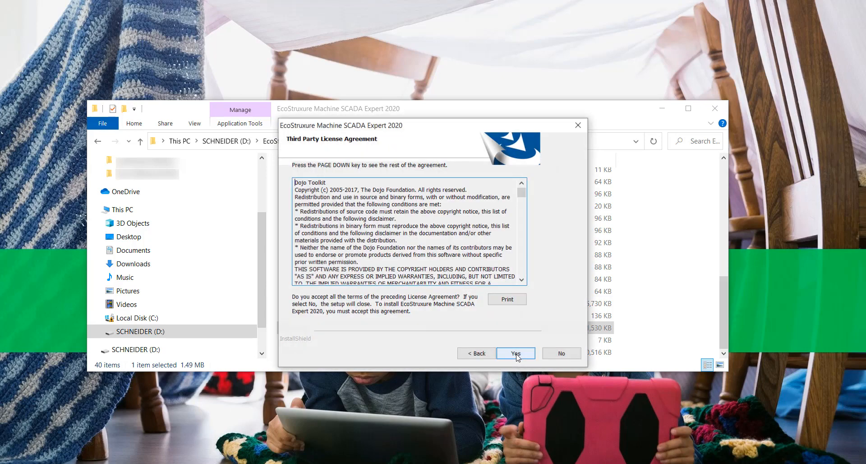
click(515, 353)
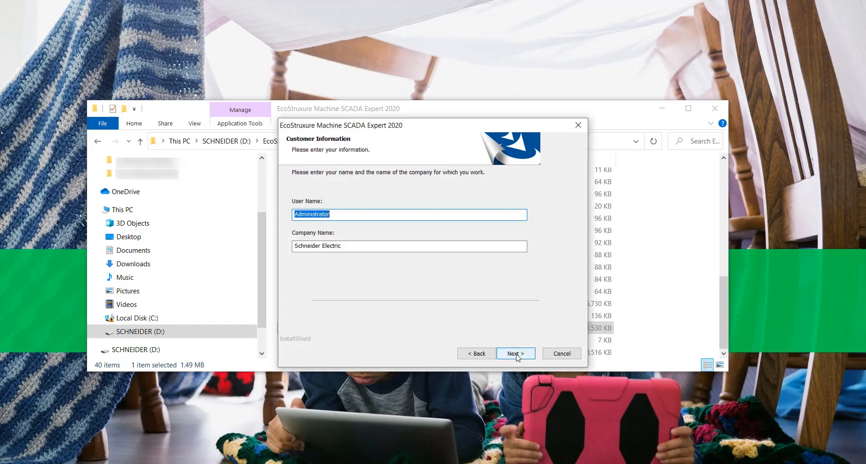
Keep default customer information and features, install, and finish the wizard
click(515, 352)
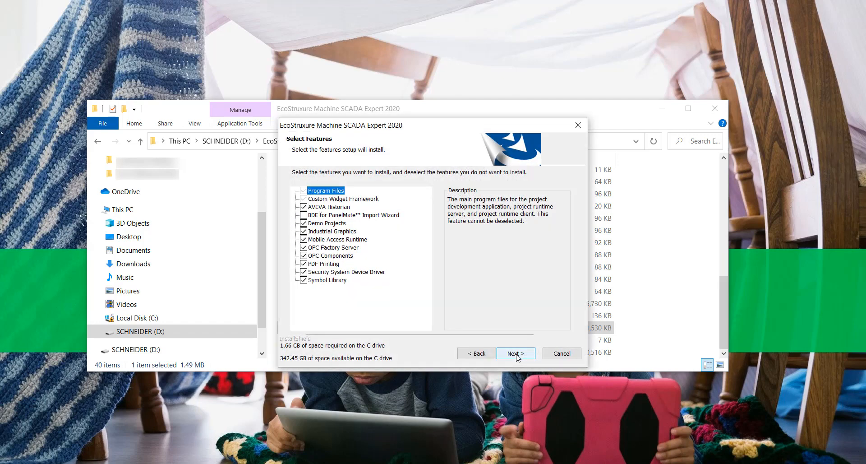
click(515, 353)
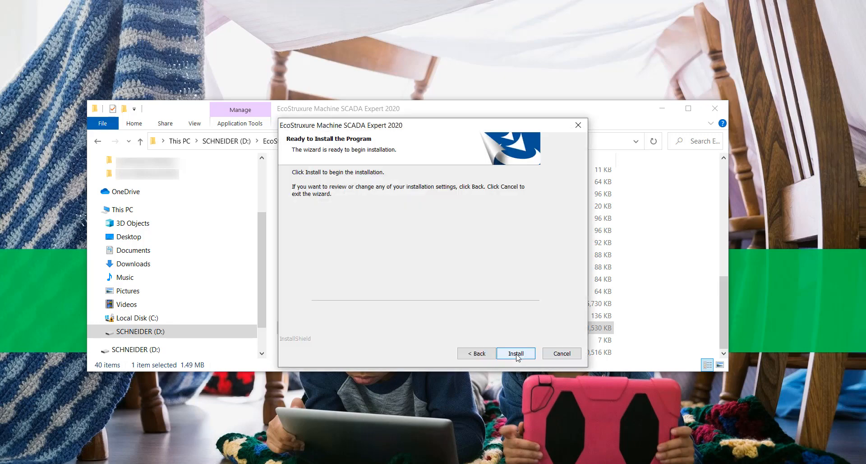
click(515, 354)
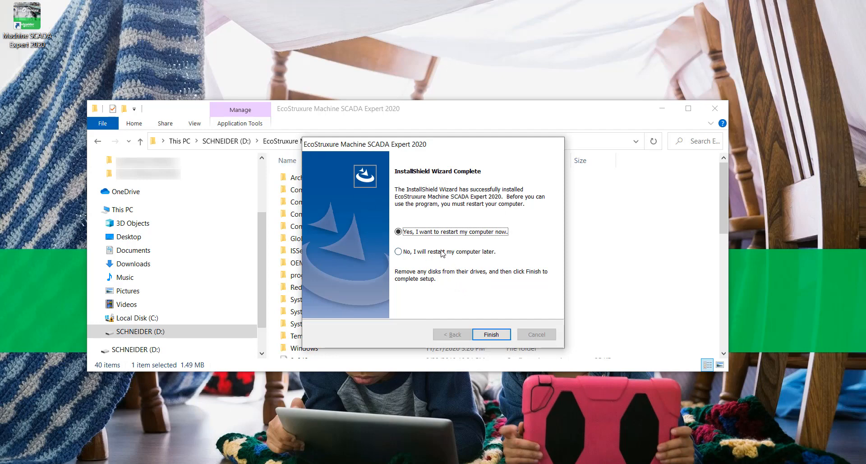
click(490, 334)
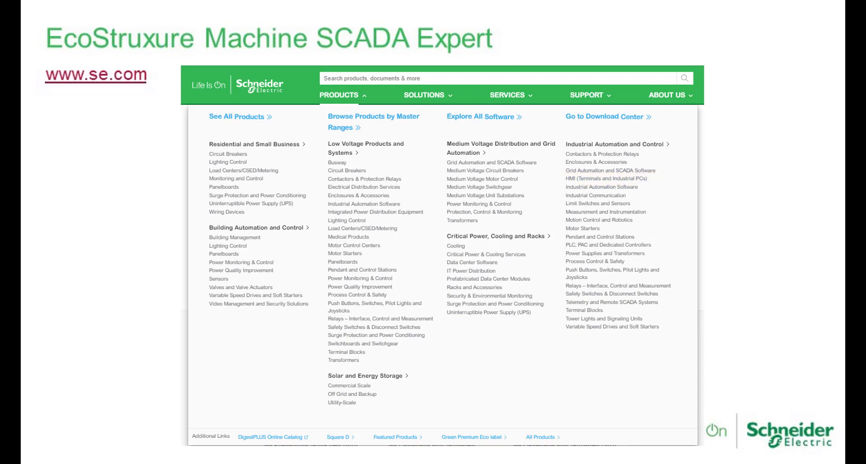
Advance the slide to draw the red box around the se.com search field
click(500, 78)
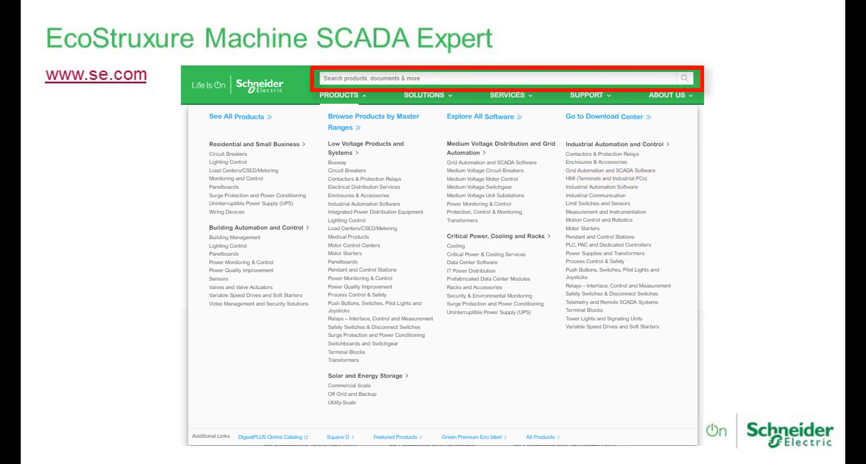